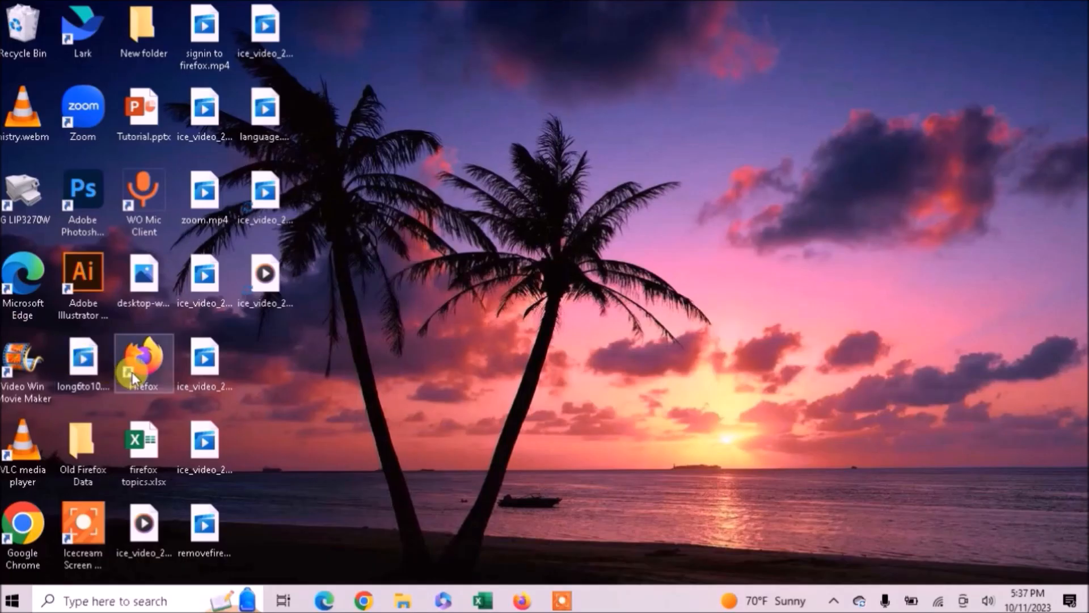
Step: Launch Firefox from the desktop and show the installed extensions list with Simple Tab Groups
double_click(143, 359)
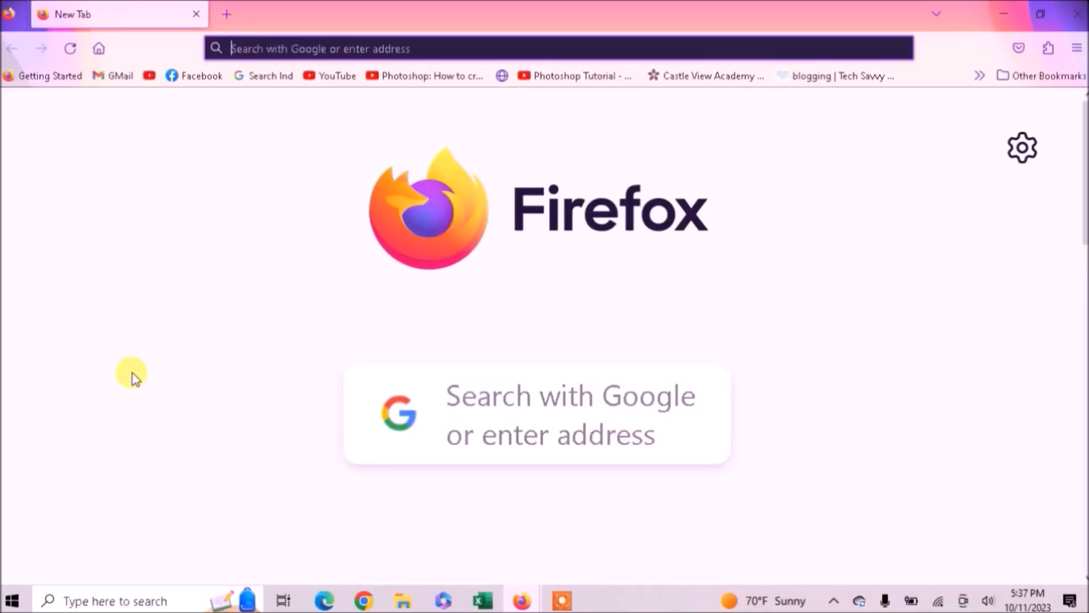
mouse_move(1048, 48)
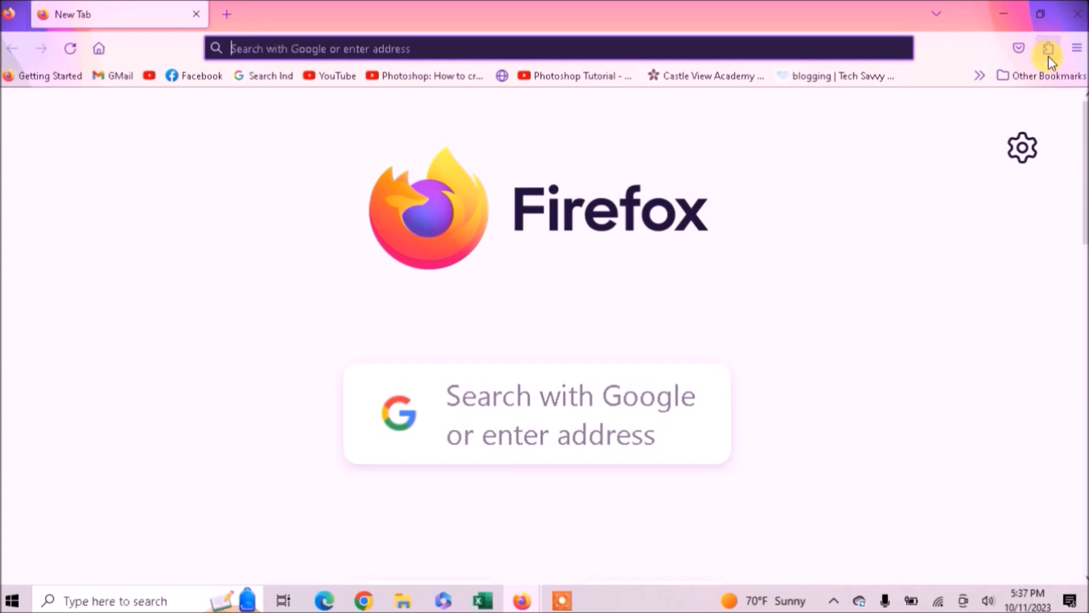
left_click(1049, 48)
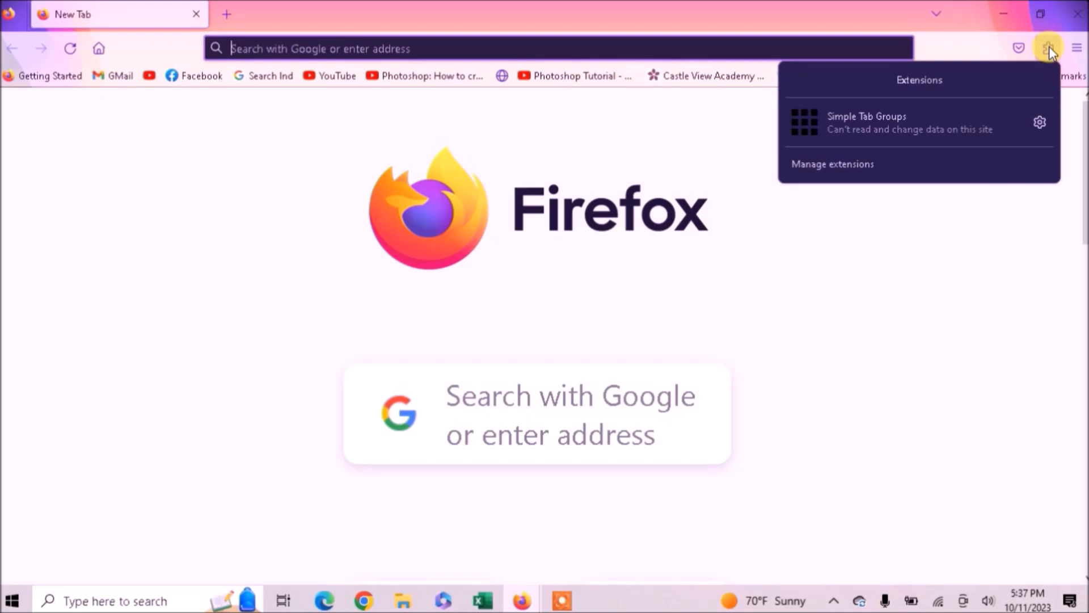
mouse_move(865, 175)
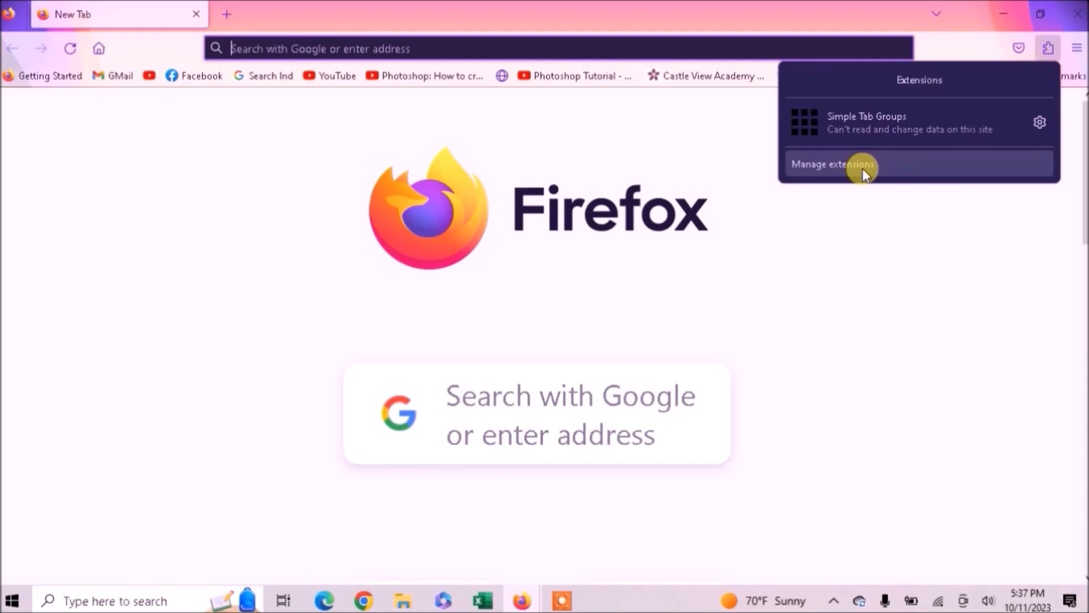
Step: From the add-ons manager, search addons.mozilla.org for 'video', giving 9,603 results in a new tab
left_click(838, 164)
type("video")
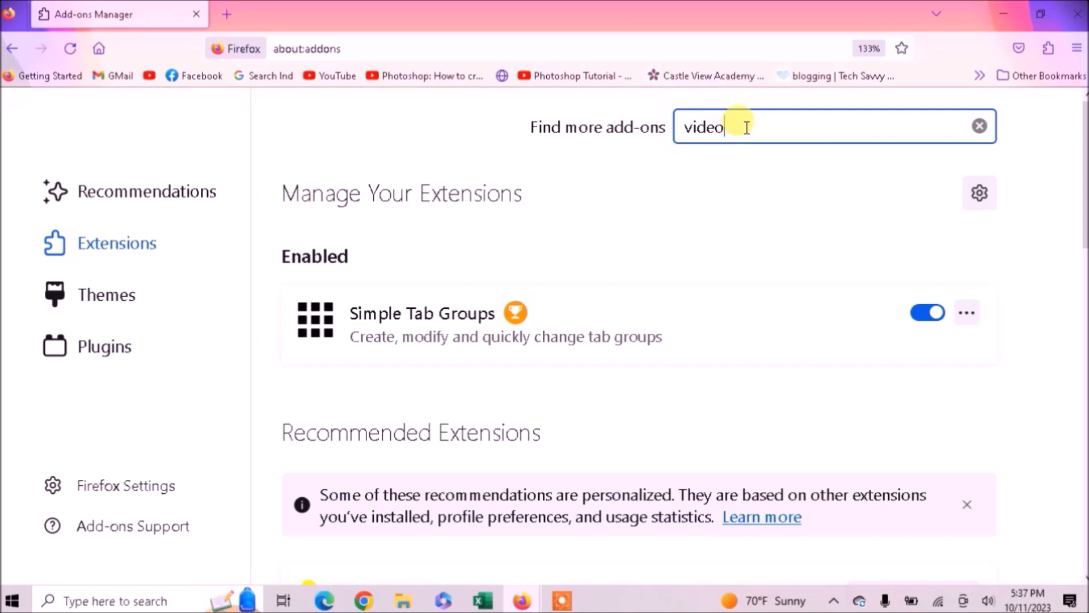
mouse_move(809, 134)
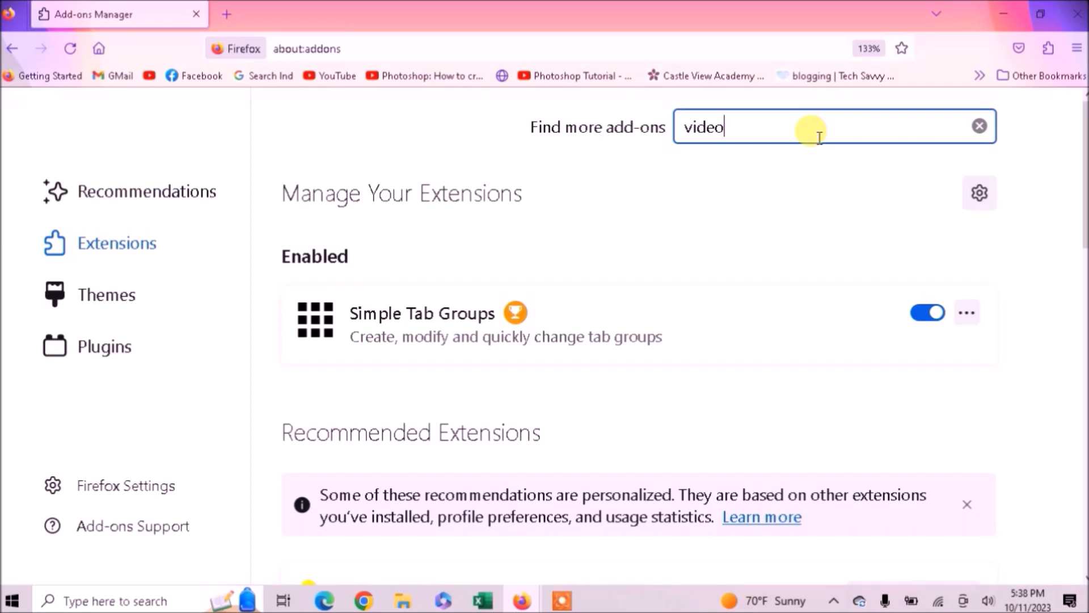
key("Enter")
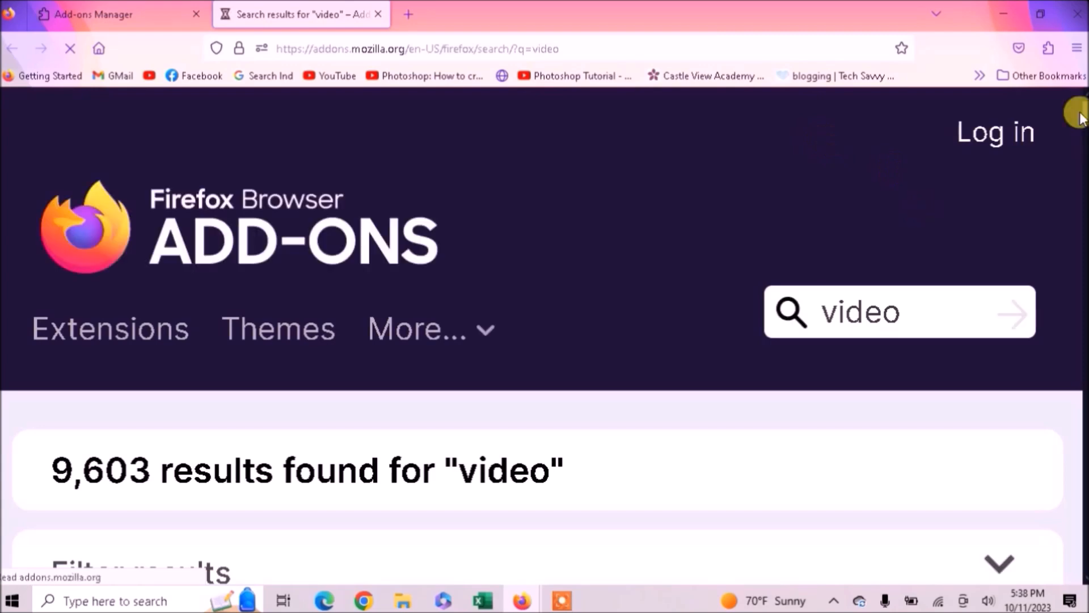
Step: Scroll through the video results, including Video DownloadHelper and Video Speed Controller
scroll("down", 3)
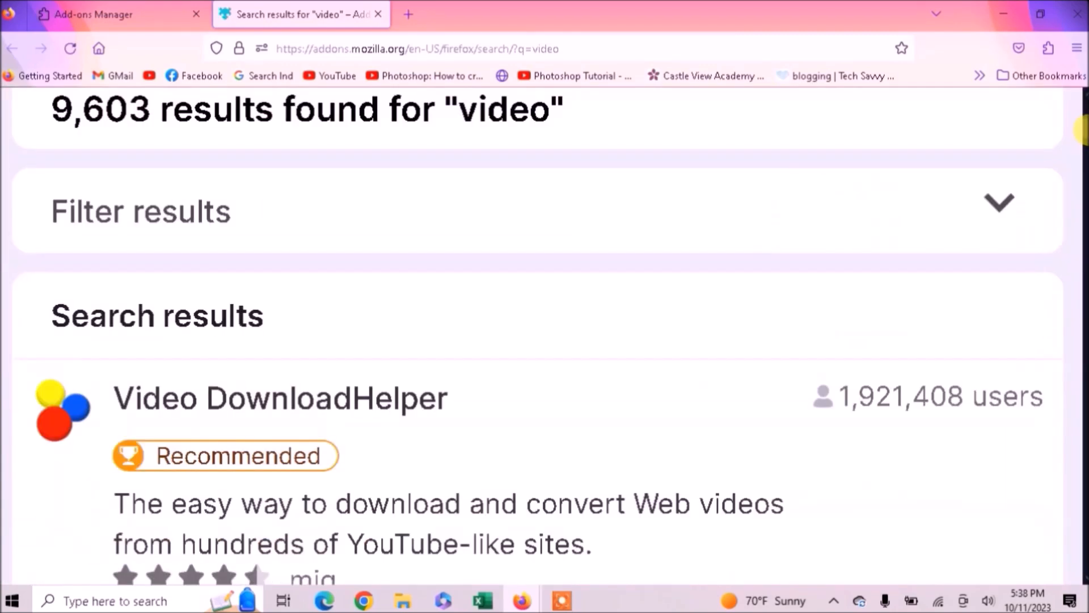
scroll("down", 3)
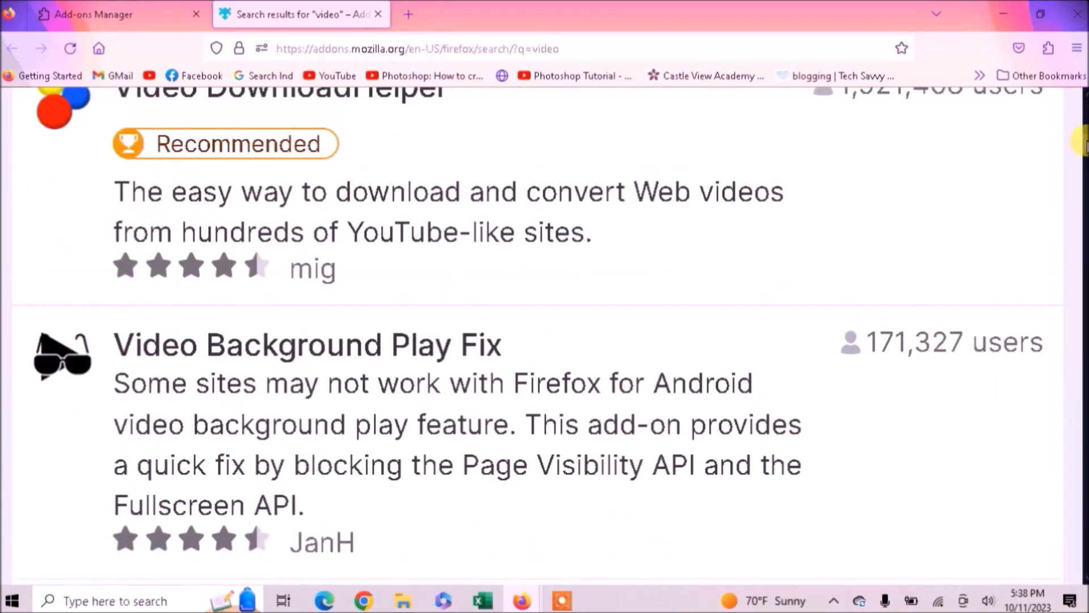
scroll("down", 3)
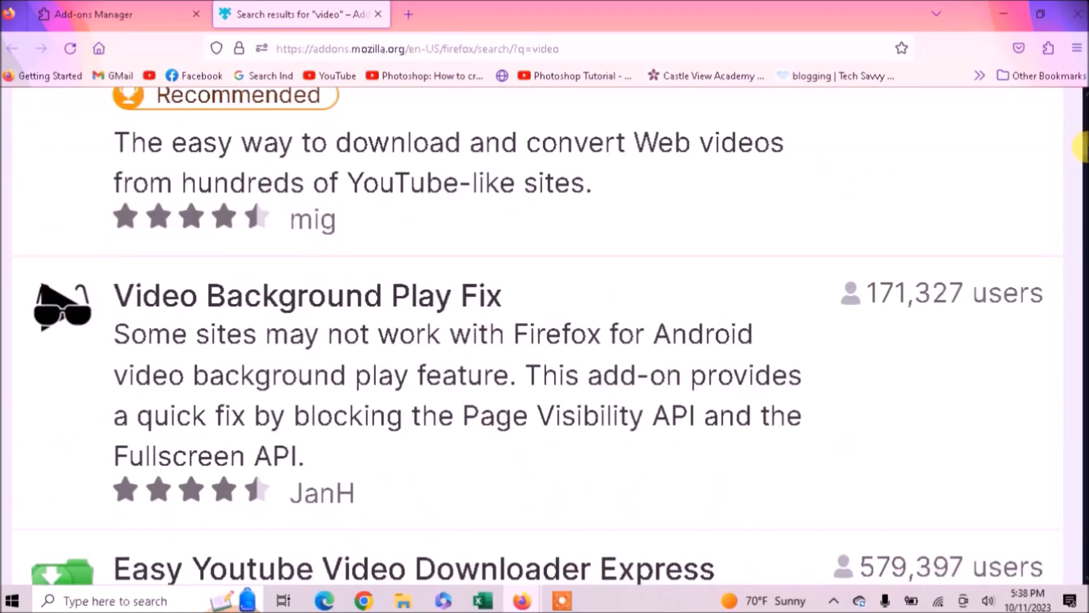
scroll("down", 3)
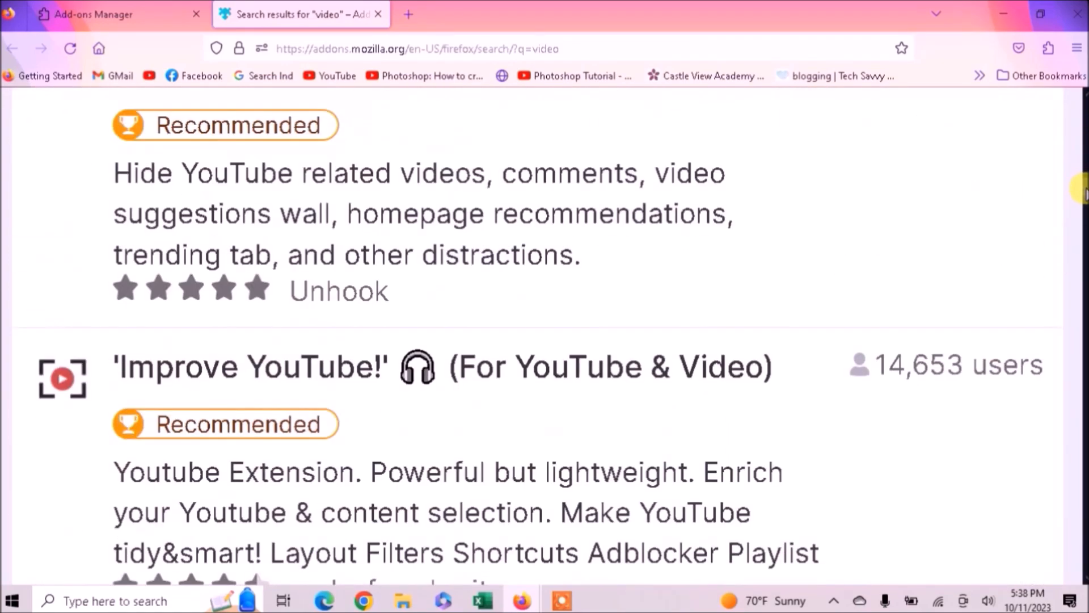
scroll("down", 3)
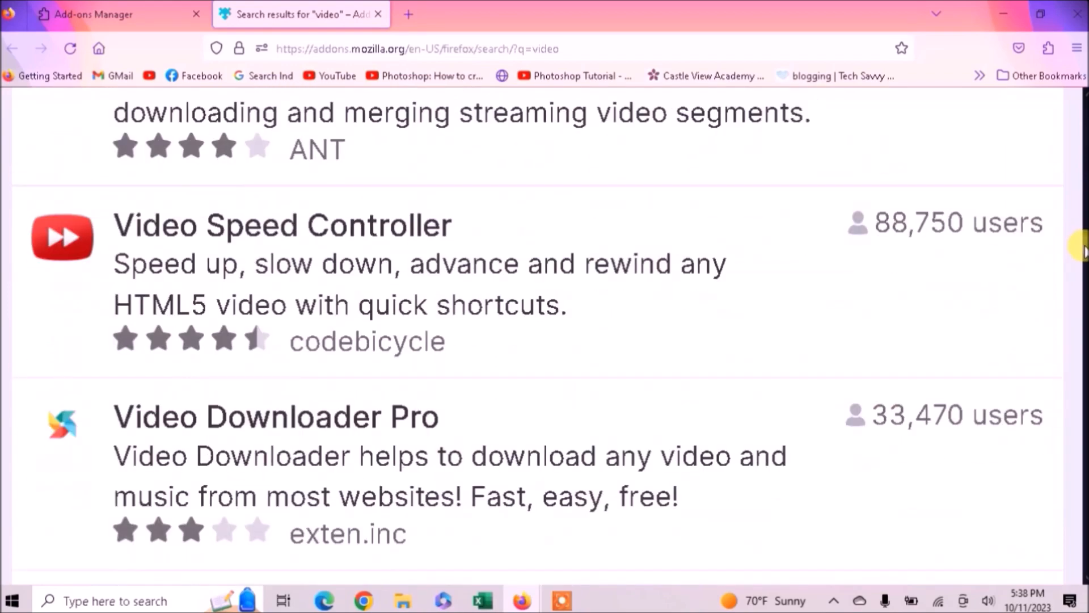
scroll("down", 3)
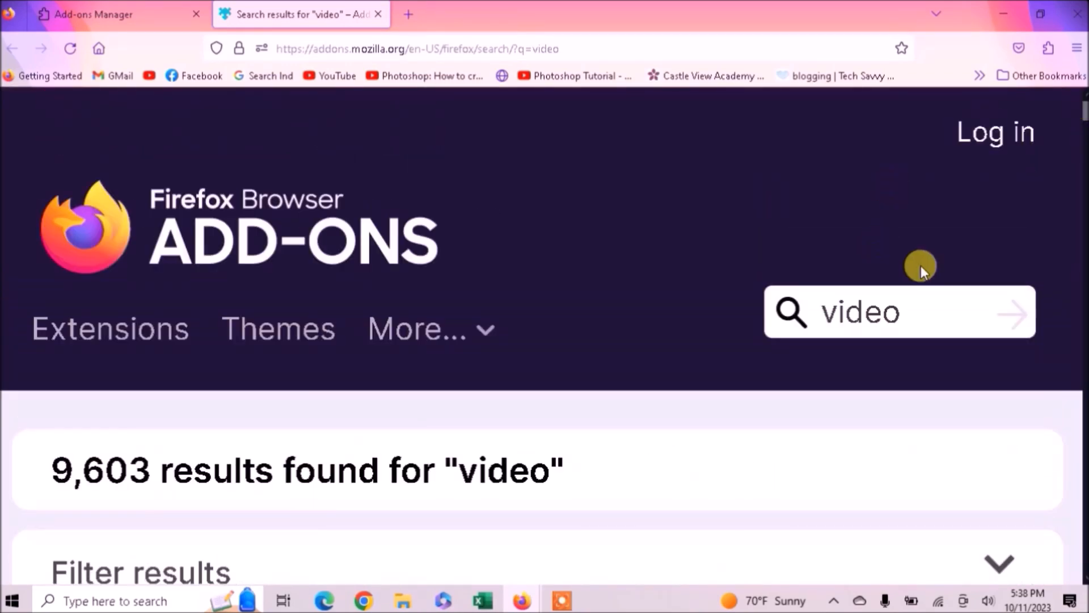
Step: Replace the search term with 'themes' and submit the new add-ons search
left_click(904, 313)
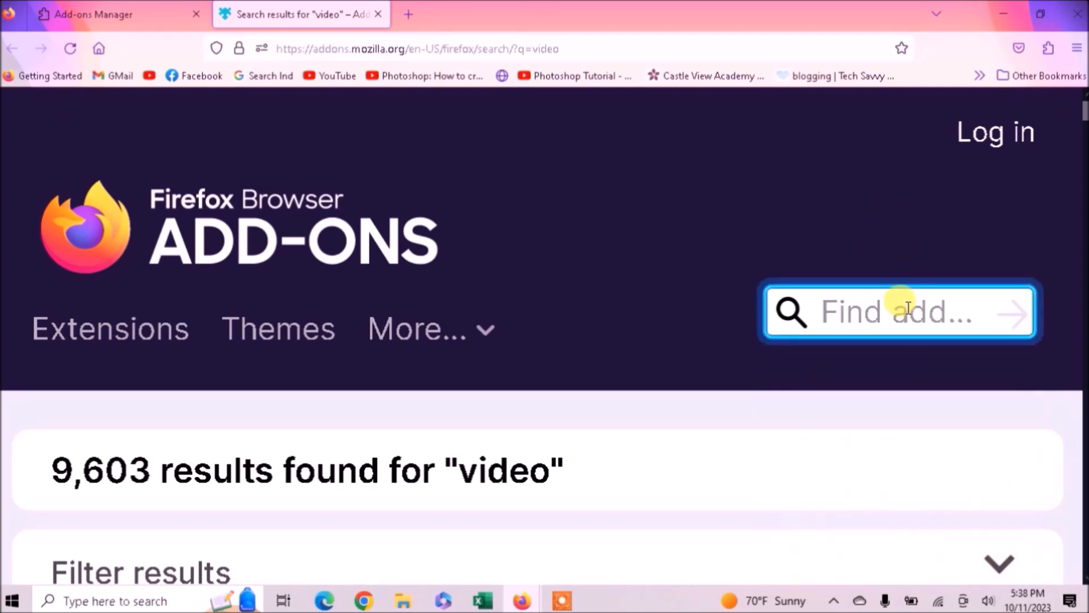
type("themes")
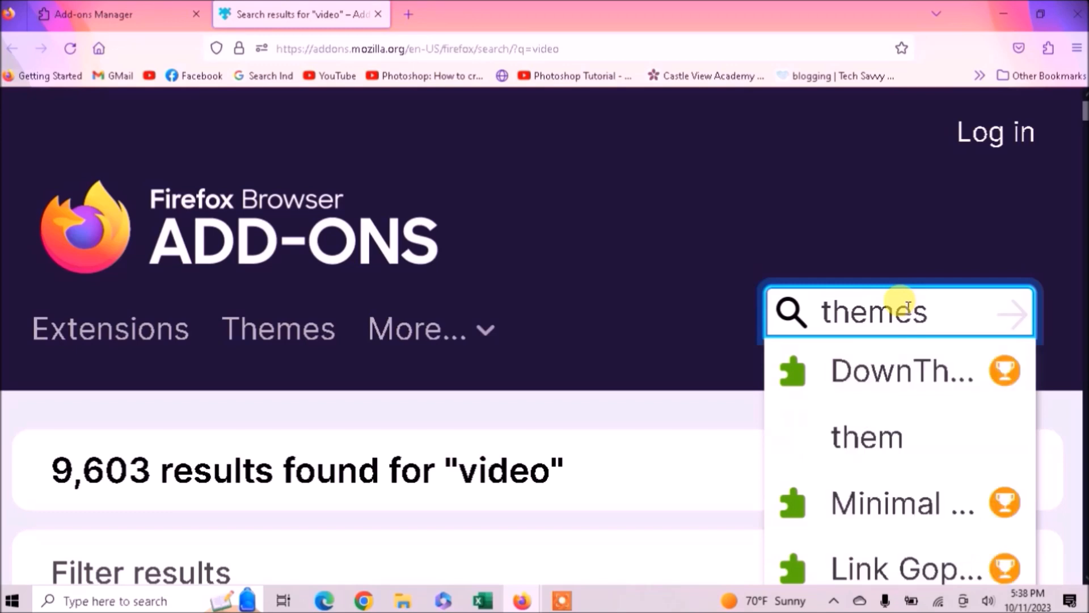
key("Enter")
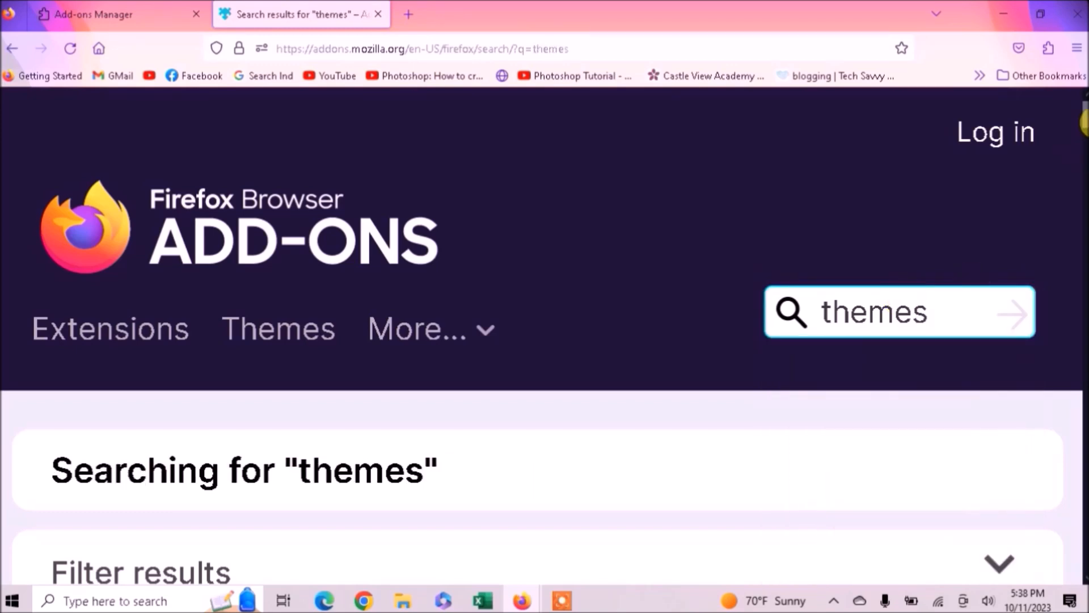
Step: Scroll through the 45,698 themes results and back up toward the top
scroll("down", 3)
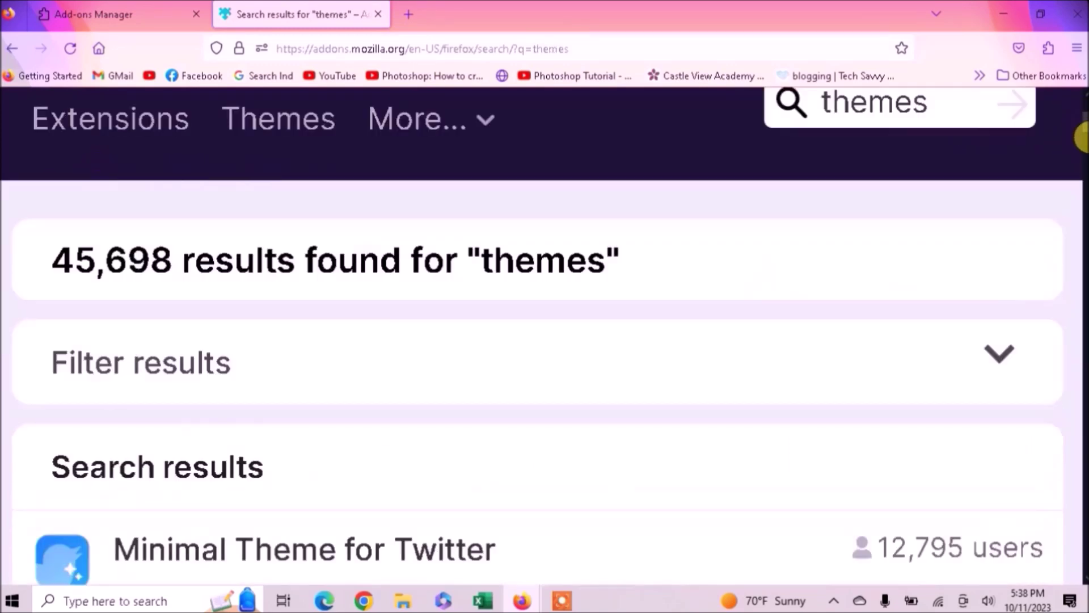
scroll("down", 3)
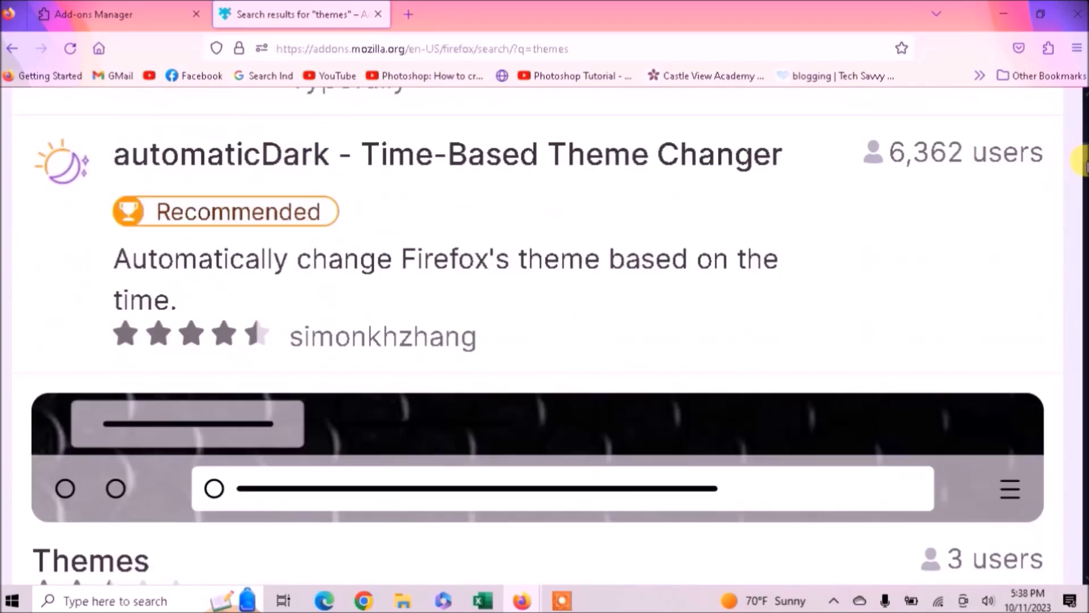
scroll("down", 3)
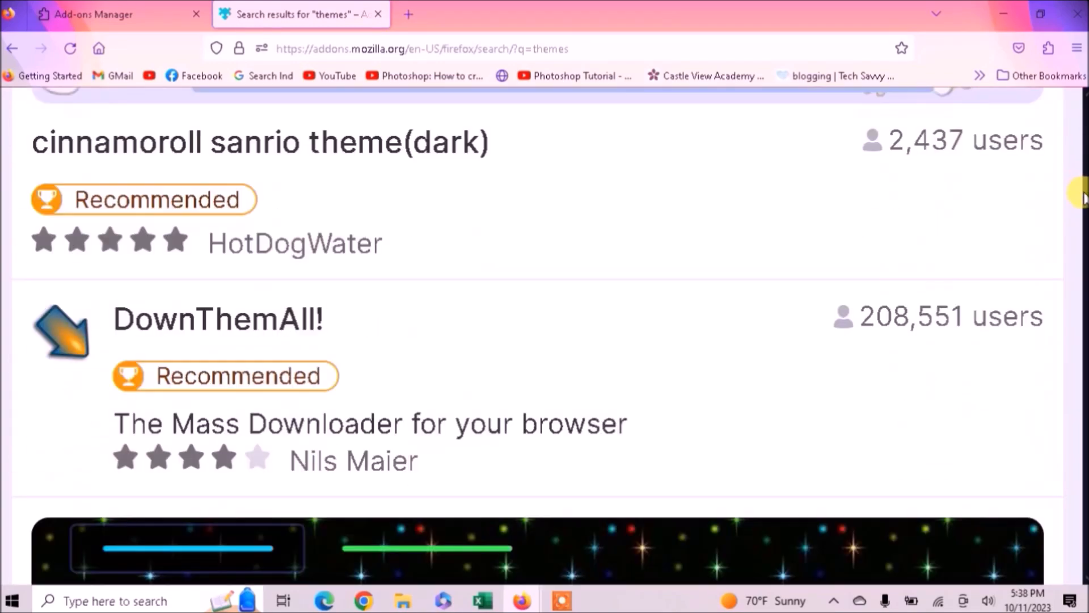
scroll("down", 3)
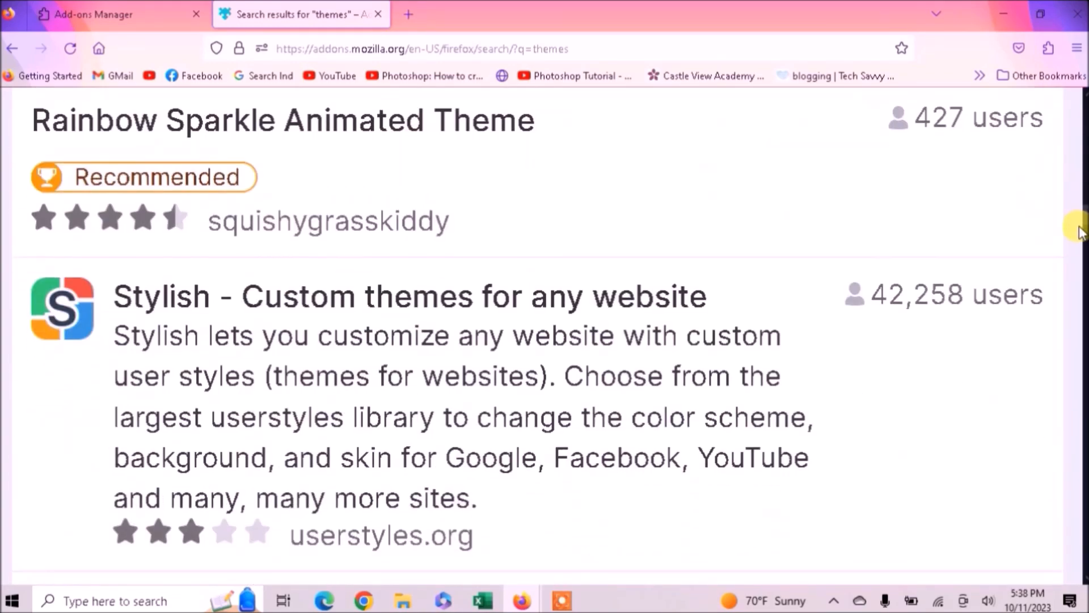
scroll("down", 3)
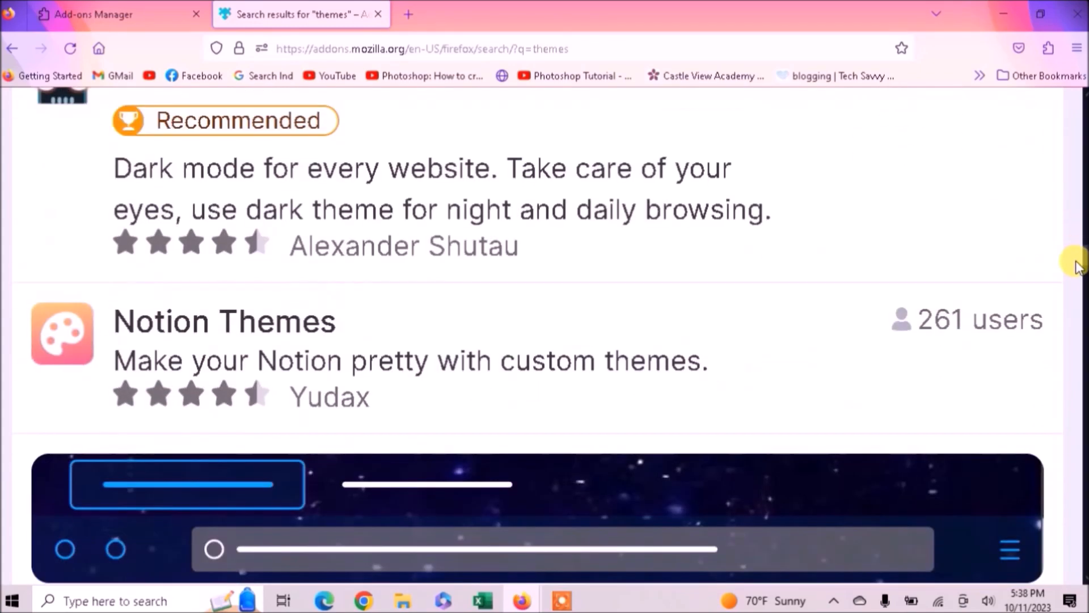
scroll("up", 3)
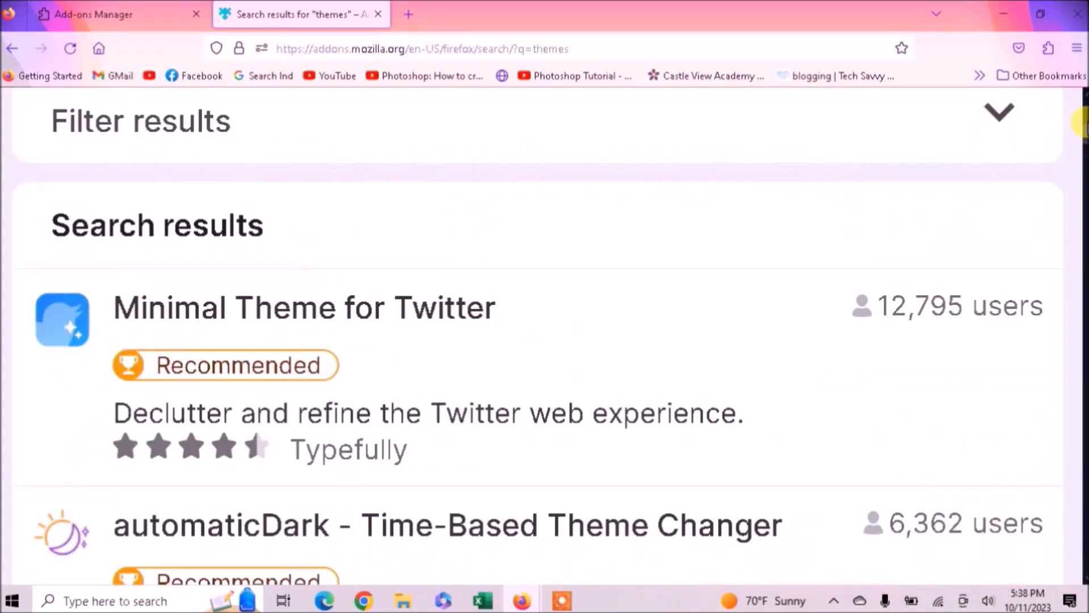